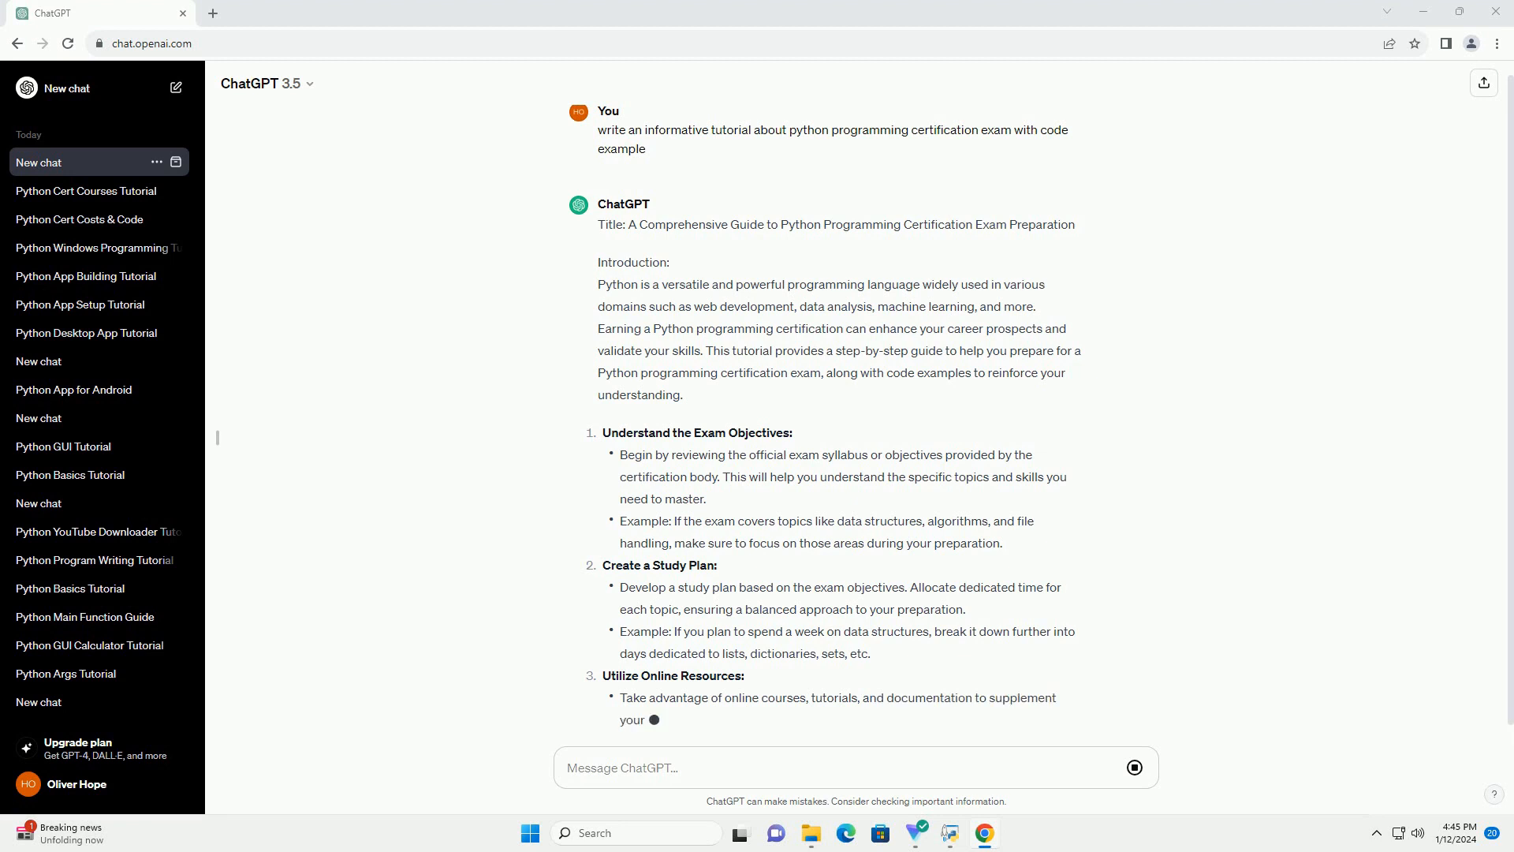
scroll("down", 3)
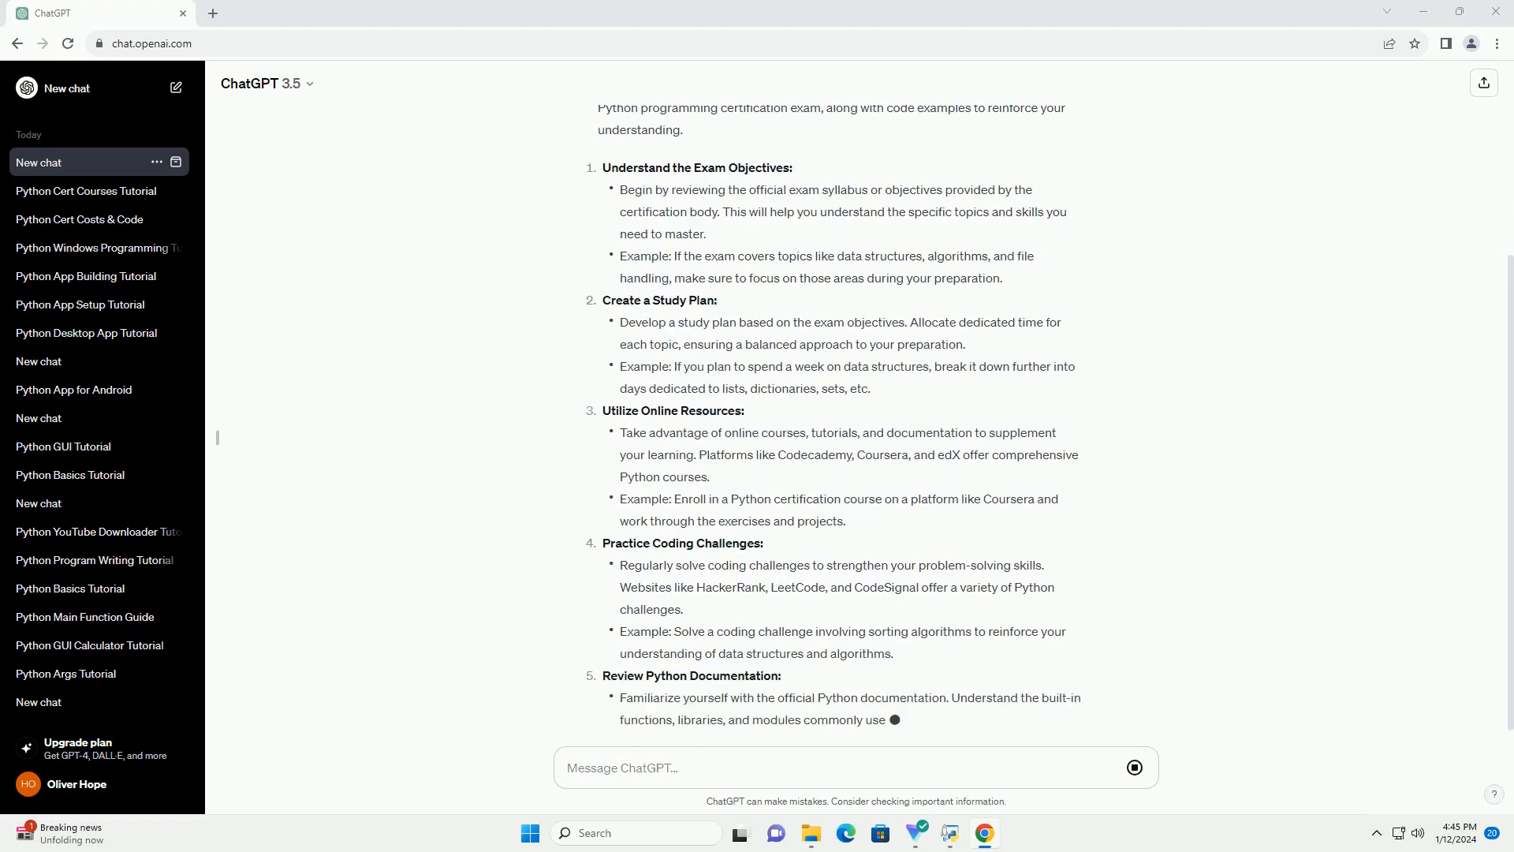
scroll("down", 3)
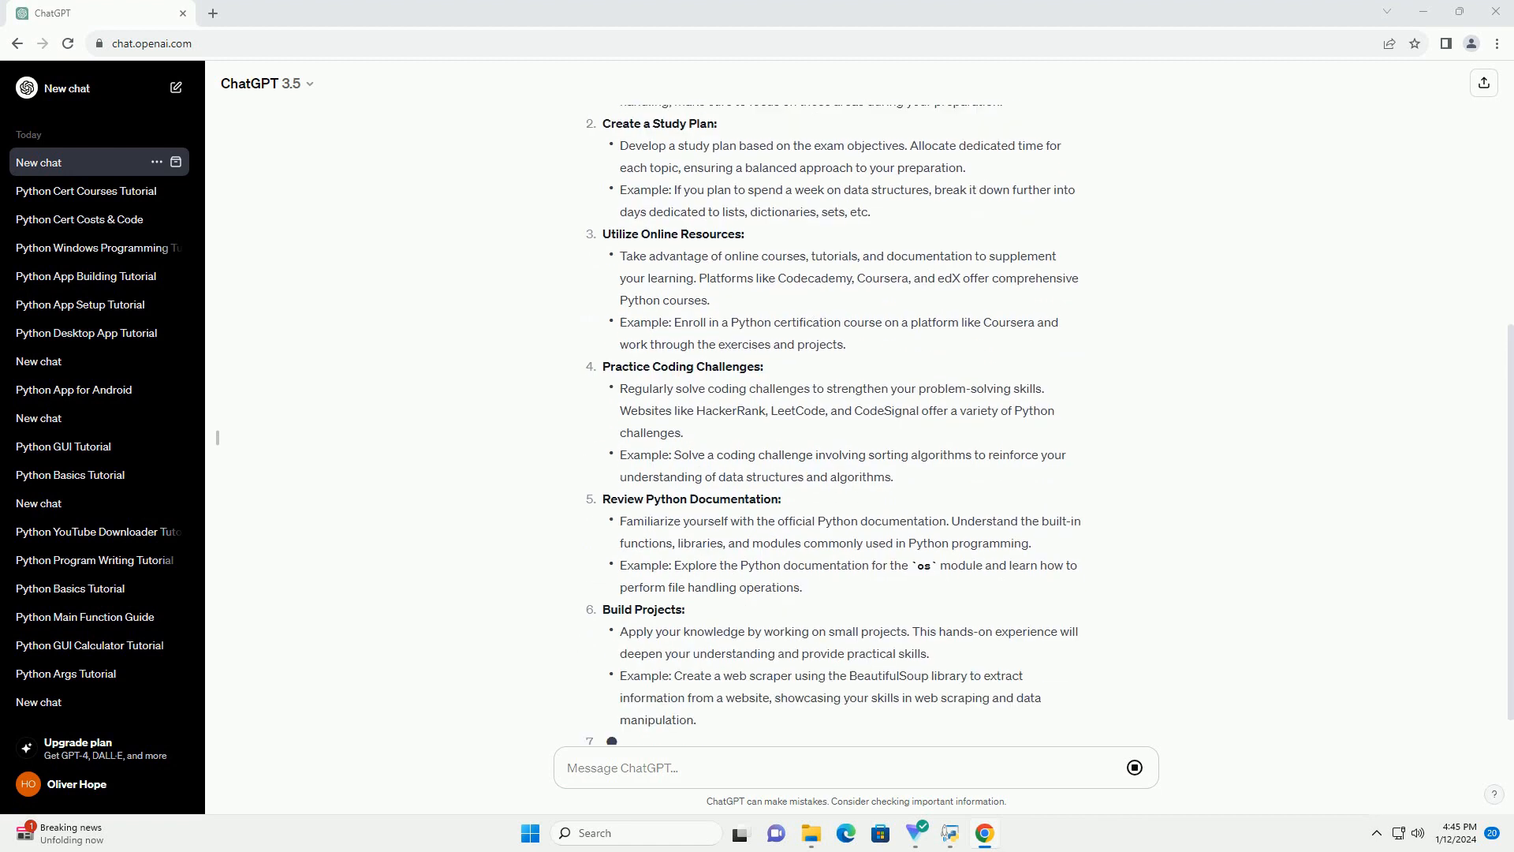
scroll("down", 3)
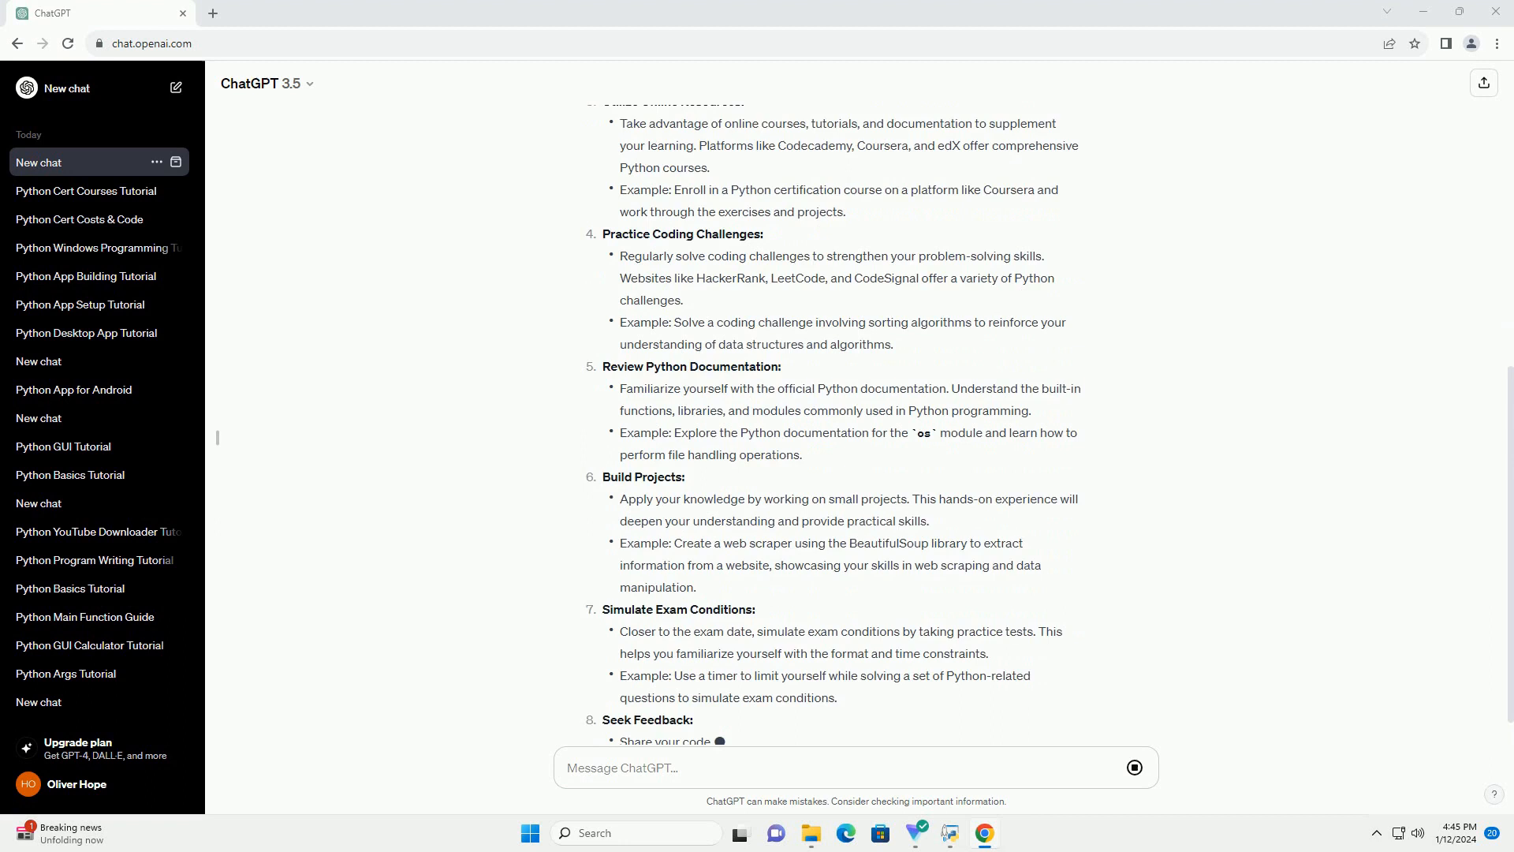
scroll("down", 3)
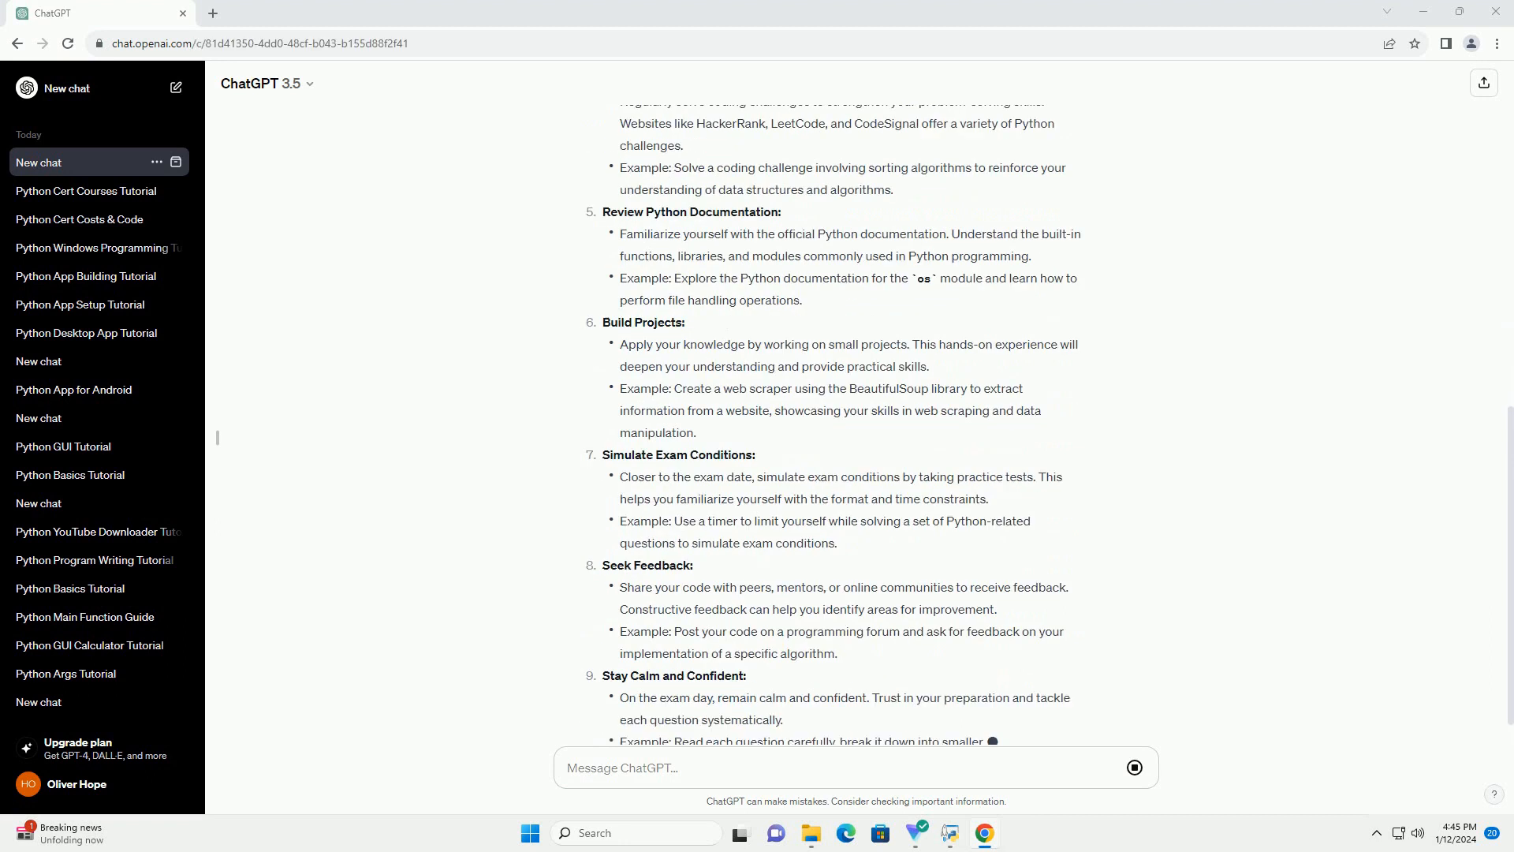
scroll("down", 3)
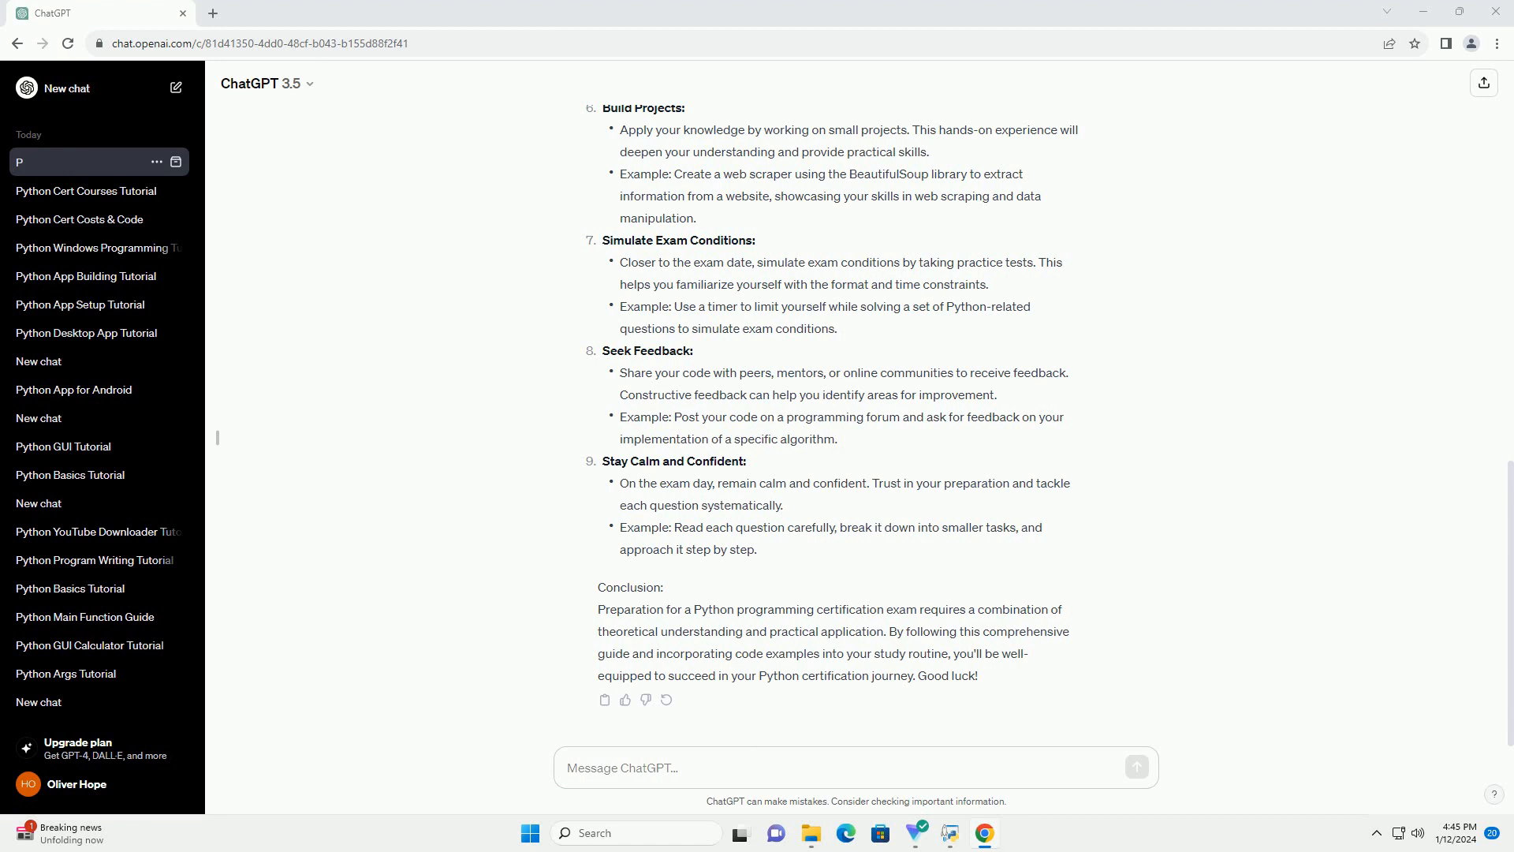
type("Python Cert")
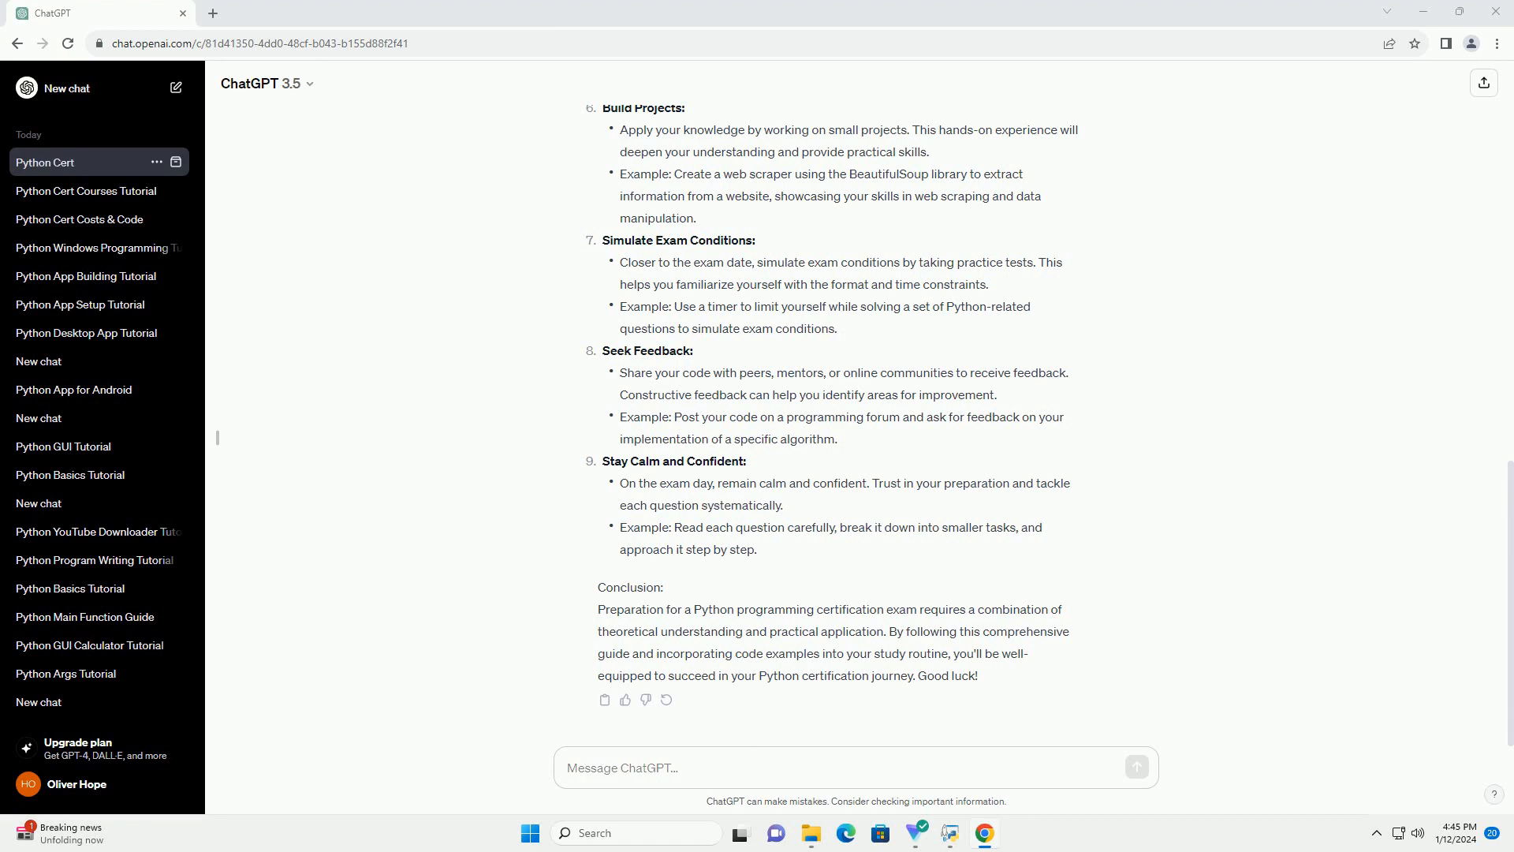